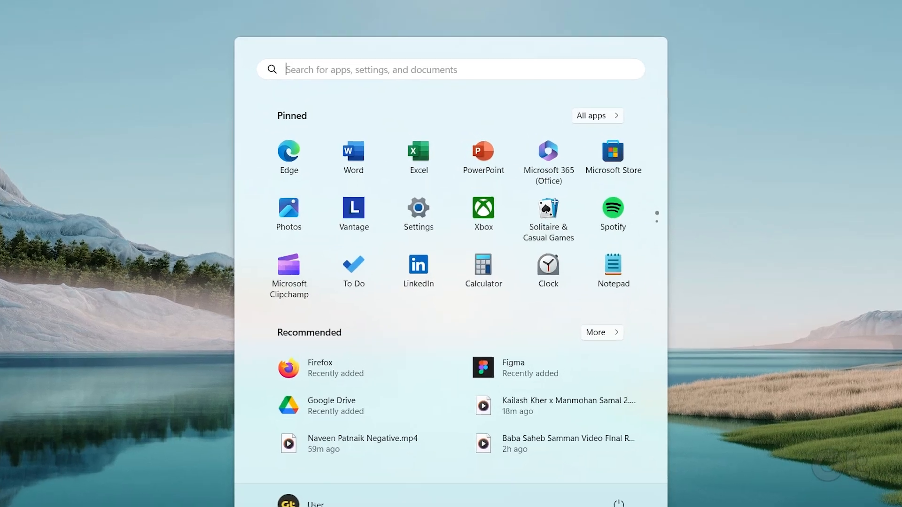
Step: Launch Registry Editor via Start search 'registry' and set HypervisorEnforcedCodeIntegrity Enabled to 1
text(registry)
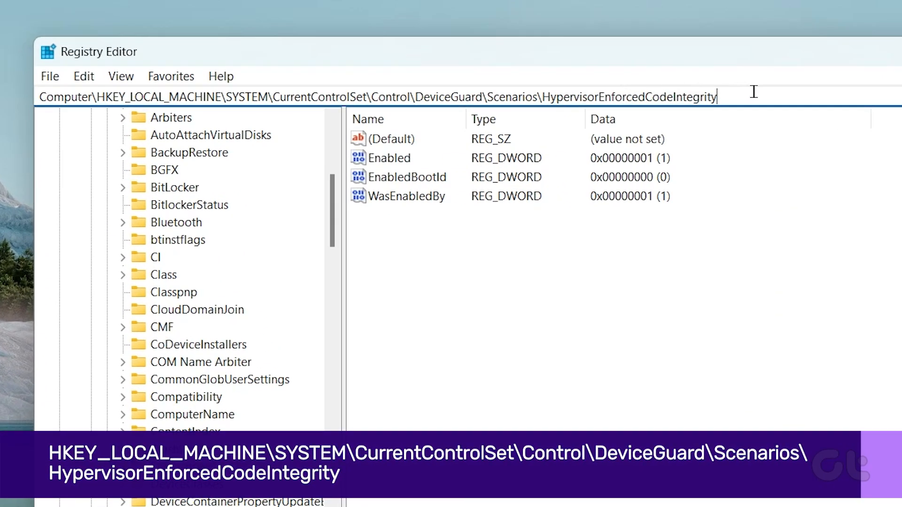
triple_click(373, 96)
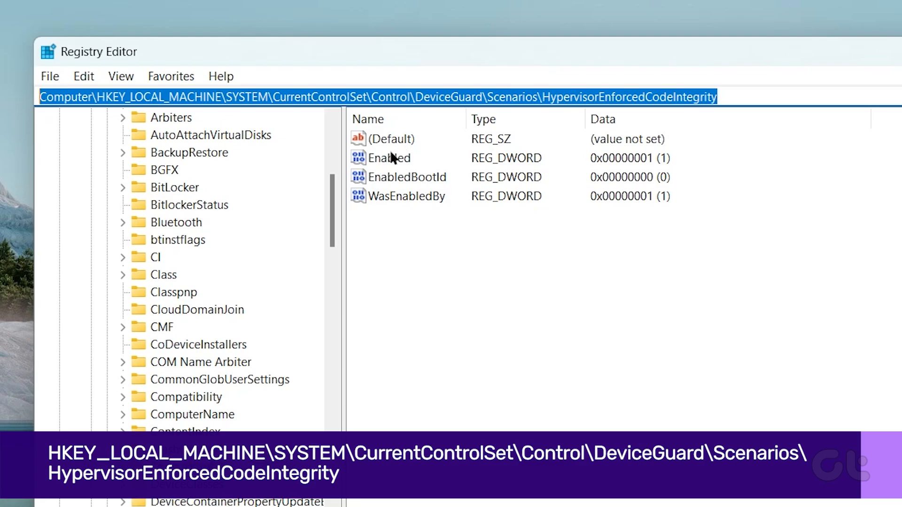
double_click(391, 158)
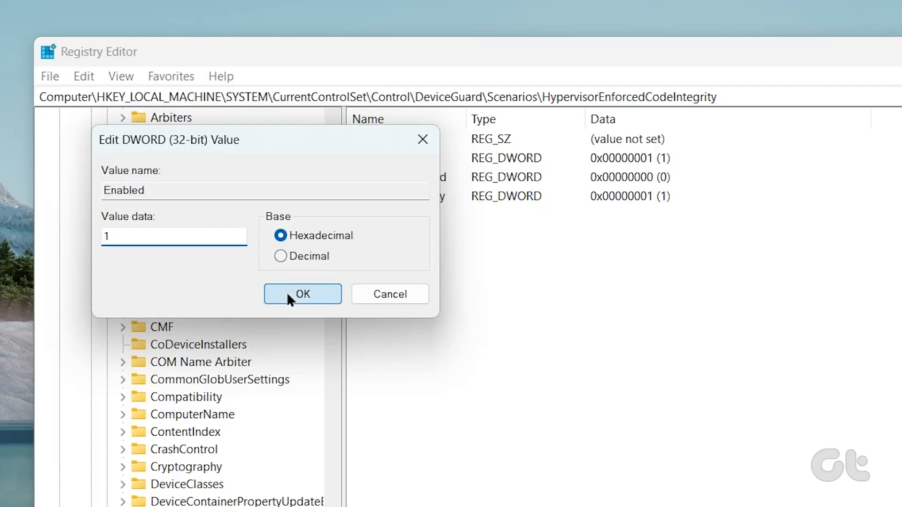
click(302, 294)
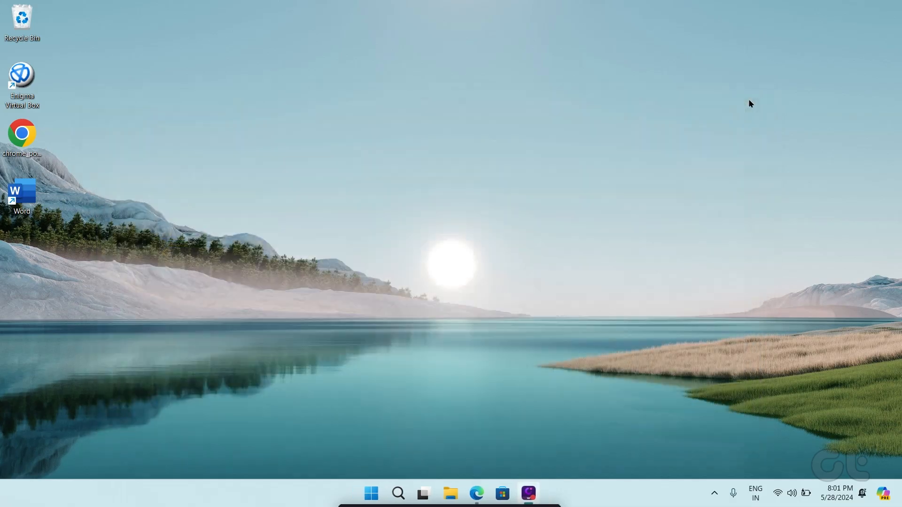